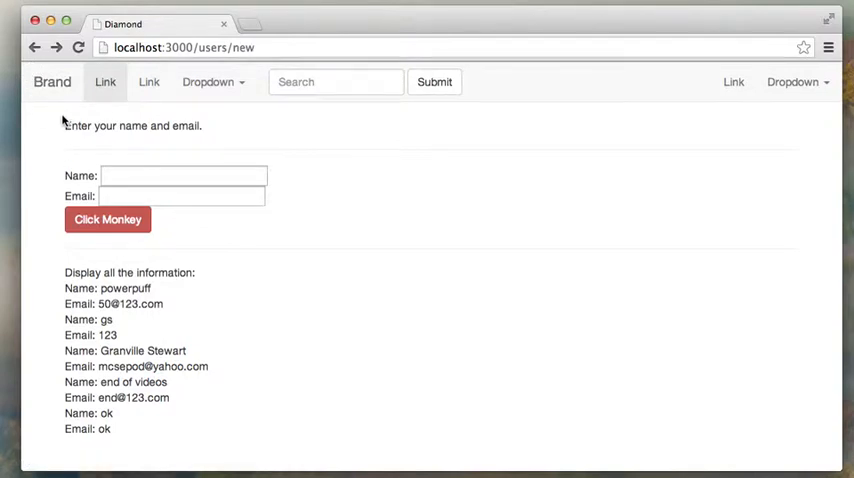
pyautogui.moveTo(35, 122)
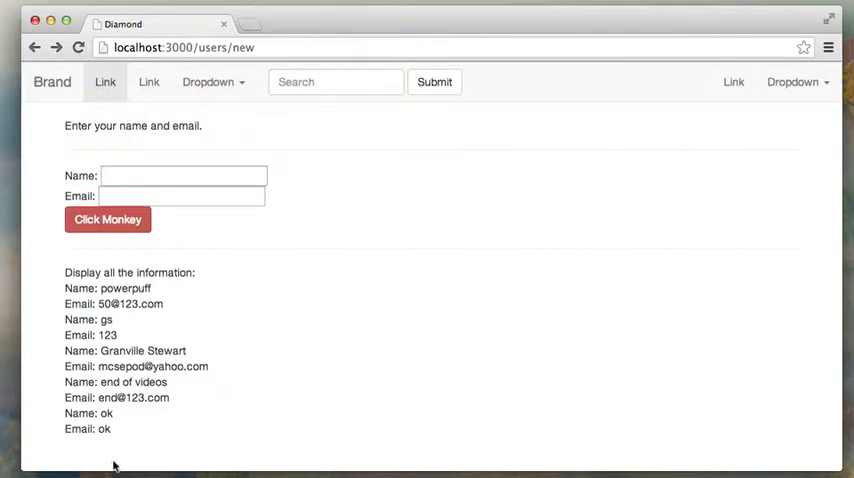
pyautogui.moveTo(47, 117)
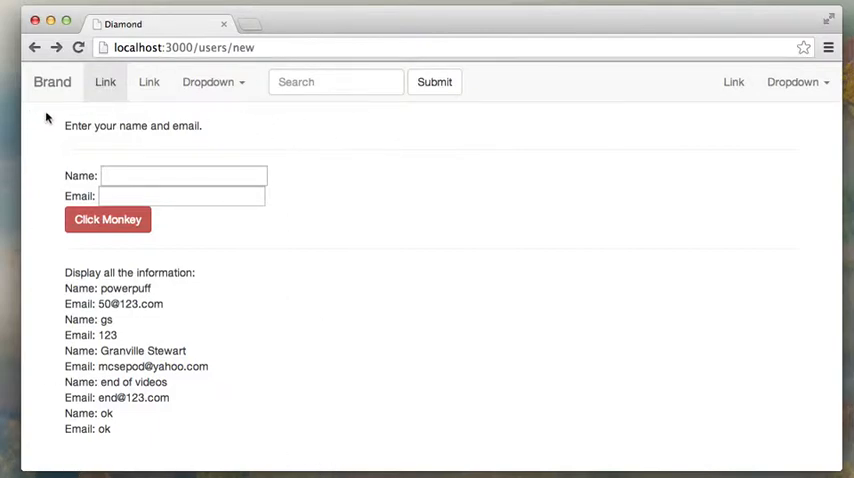
pyautogui.moveTo(780, 165)
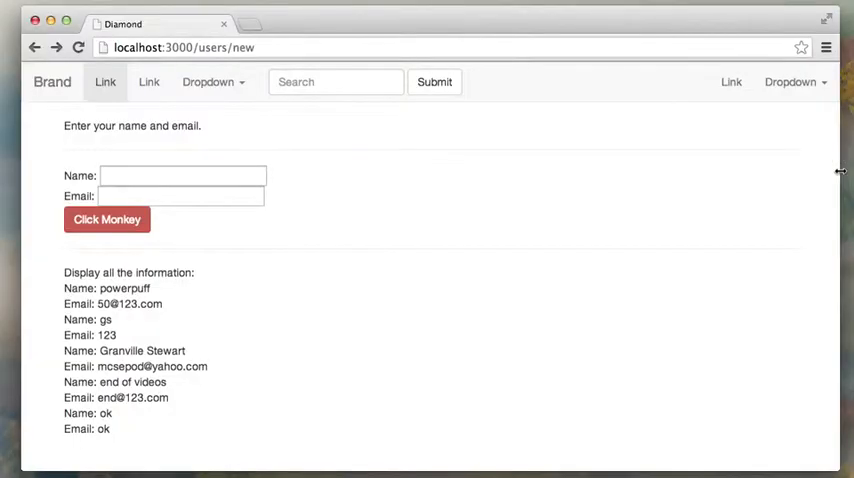
pyautogui.moveTo(705, 172)
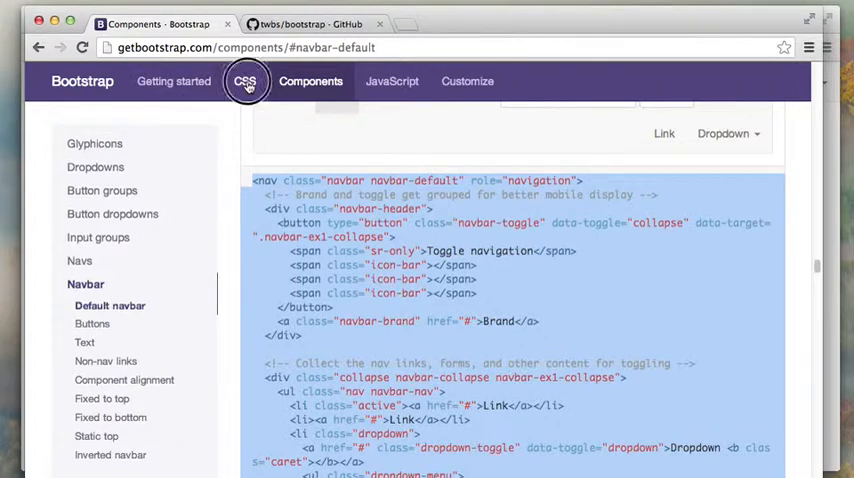
# Open the Bootstrap CSS documentation page at its Grid system section.
pyautogui.click(245, 81)
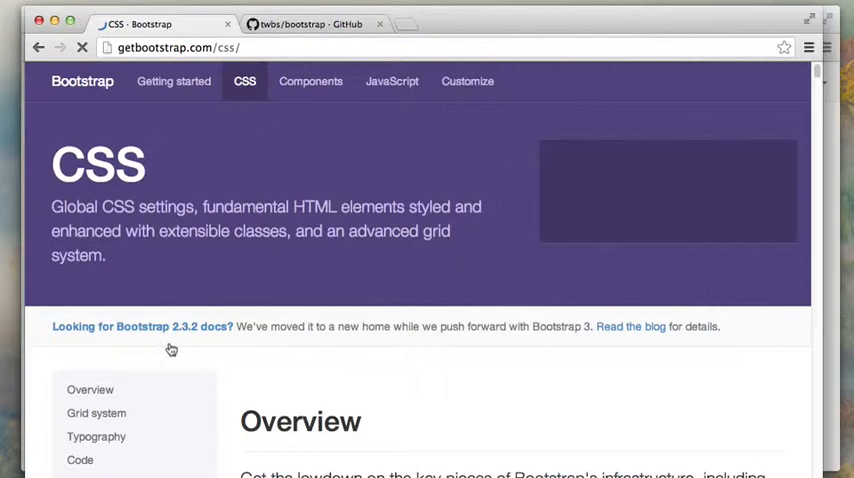
pyautogui.scroll(-3)
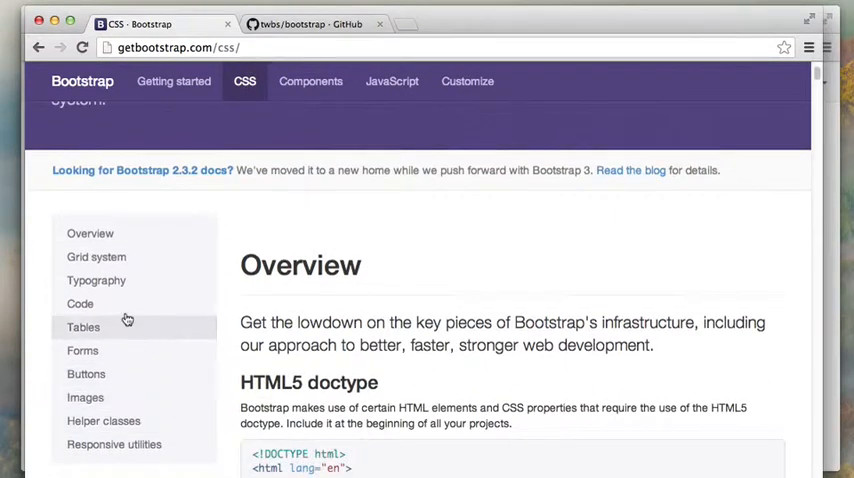
pyautogui.click(96, 256)
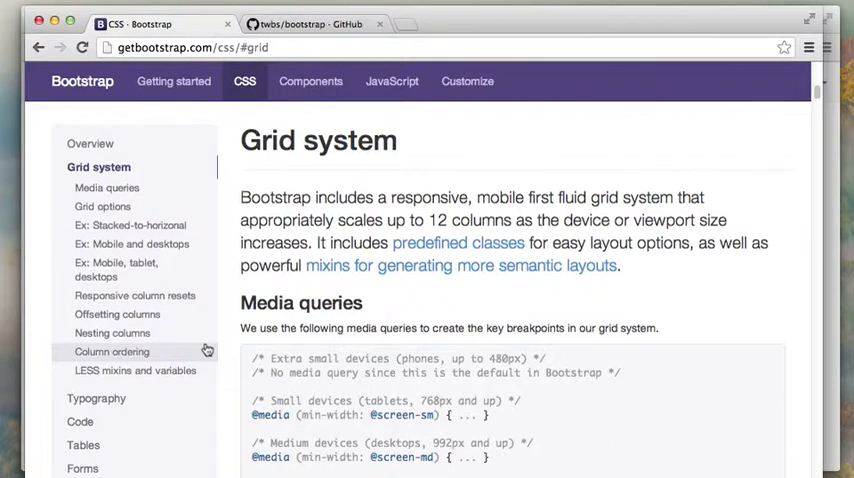
# Scroll through the grid system examples to the stacked-to-horizontal column example.
pyautogui.scroll(-3)
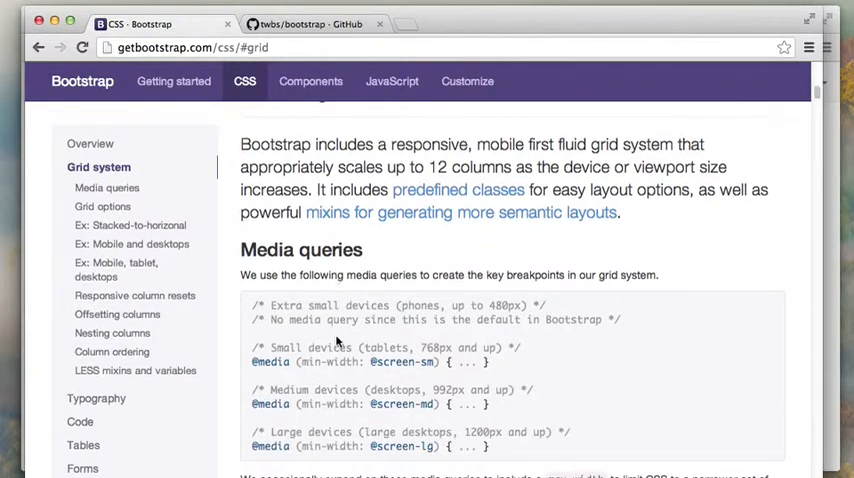
pyautogui.scroll(-3)
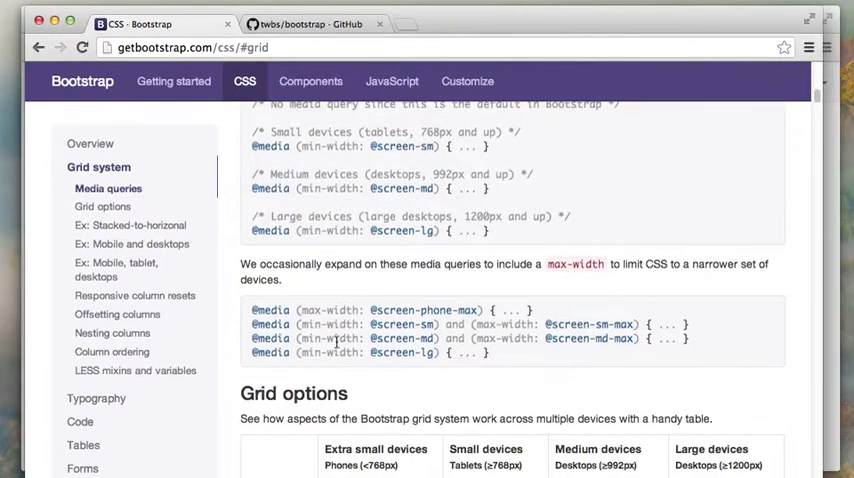
pyautogui.scroll(-3)
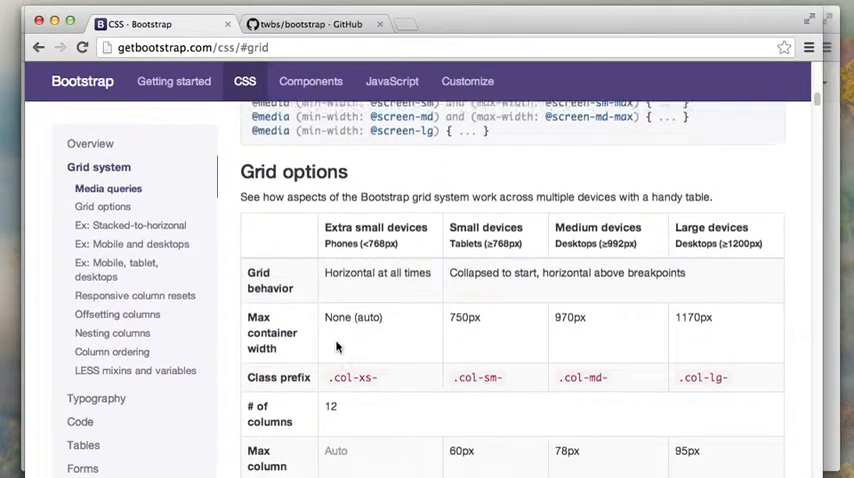
pyautogui.scroll(-3)
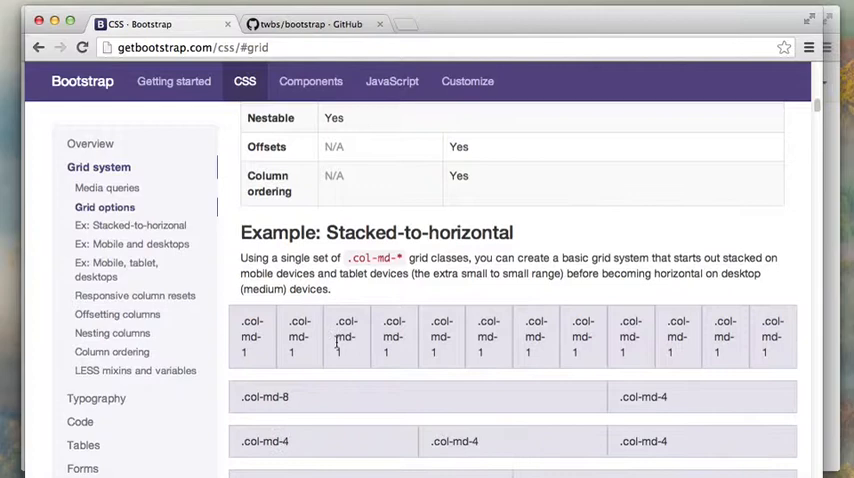
pyautogui.scroll(-3)
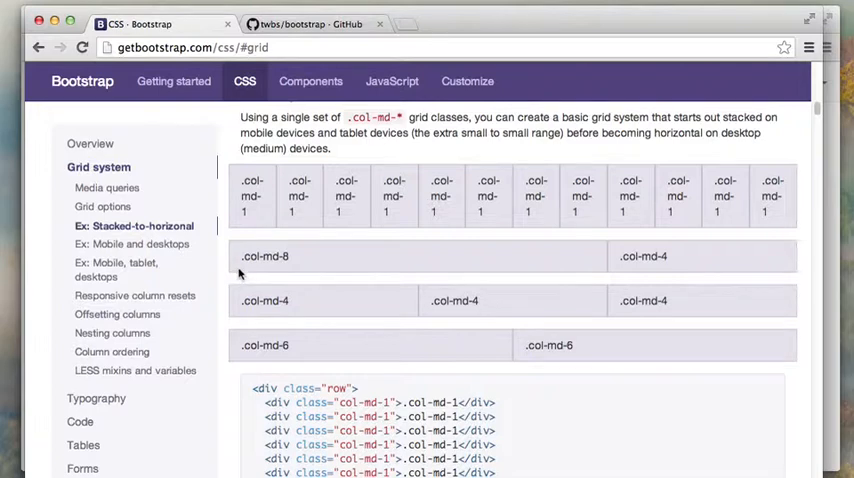
pyautogui.moveTo(573, 281)
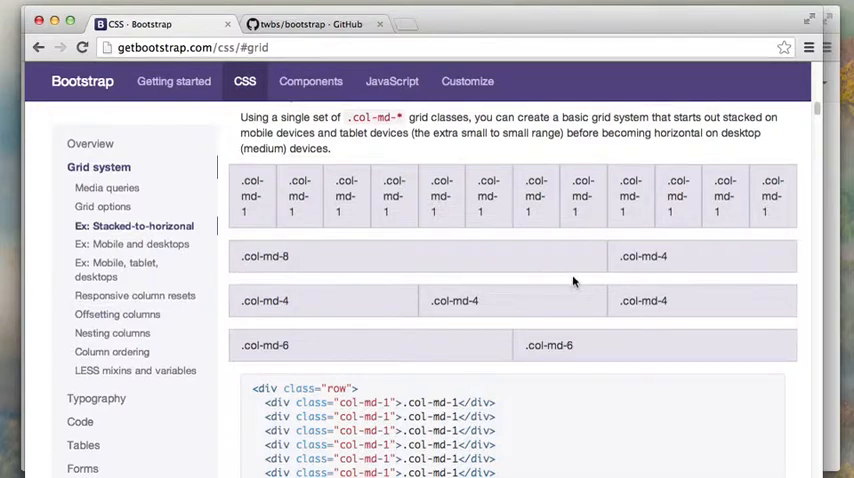
pyautogui.moveTo(536, 321)
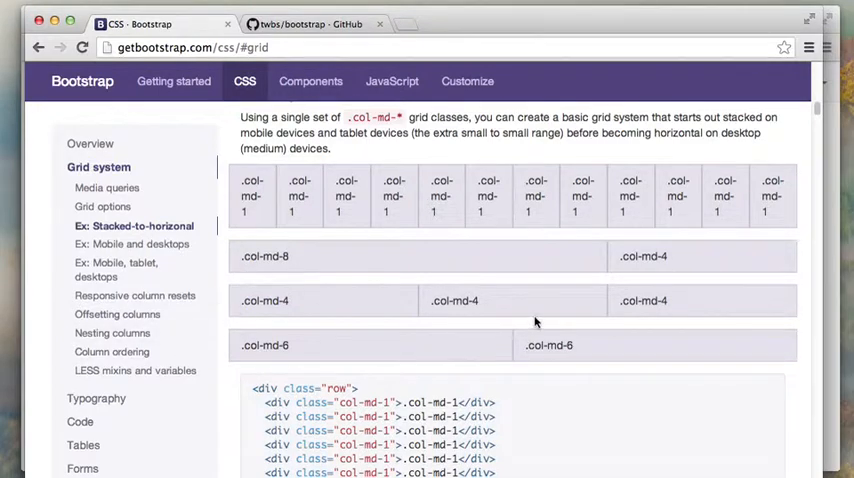
pyautogui.scroll(-3)
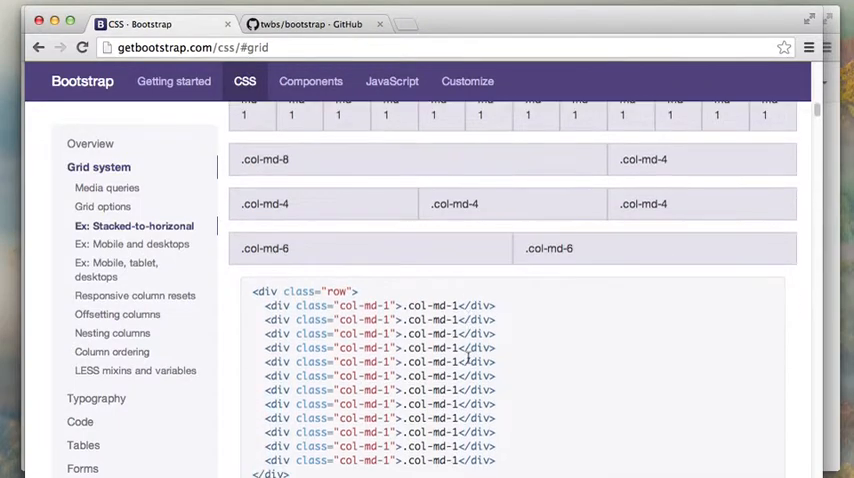
pyautogui.scroll(-3)
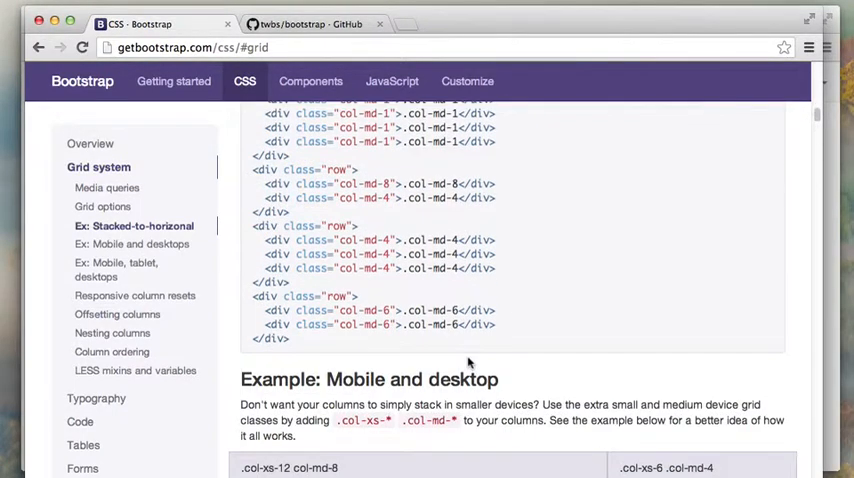
pyautogui.scroll(-3)
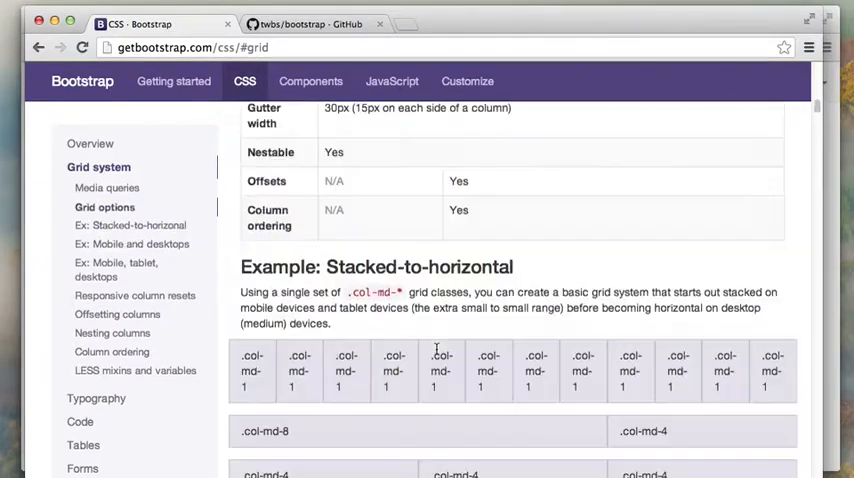
pyautogui.scroll(3)
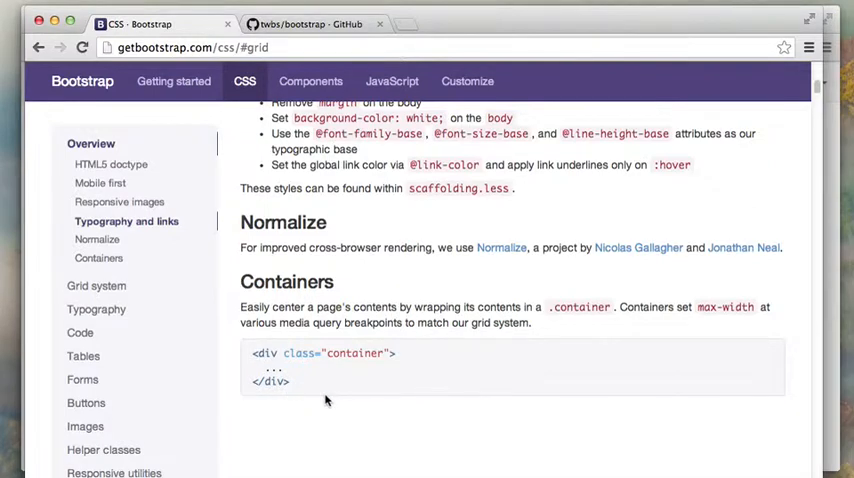
# Scroll the CSS page to show the Typography, Normalize and Containers sections.
pyautogui.scroll(-3)
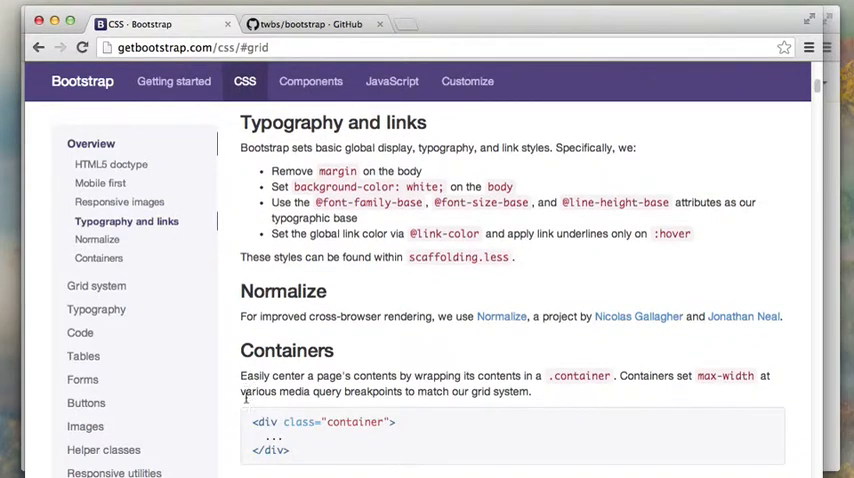
pyautogui.scroll(-3)
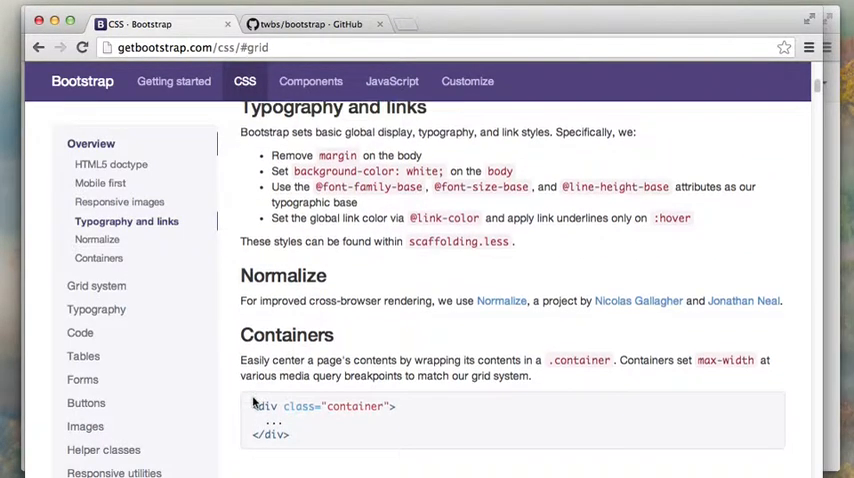
pyautogui.moveTo(650, 377)
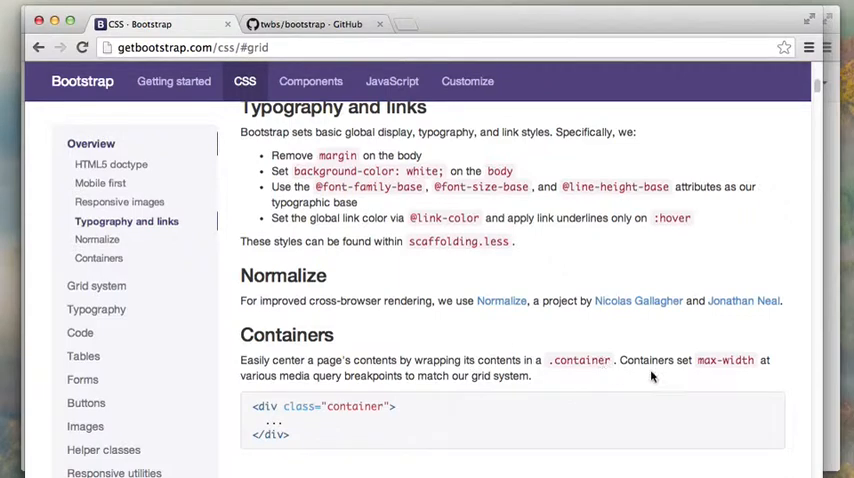
pyautogui.moveTo(285, 448)
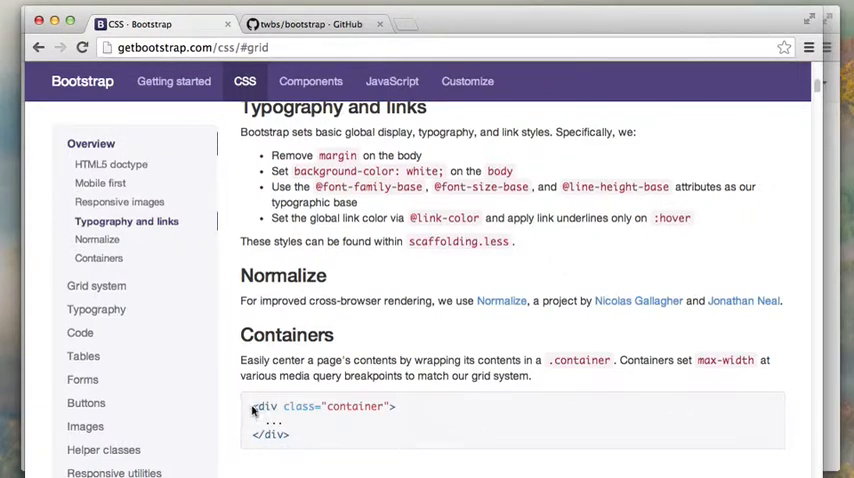
pyautogui.moveTo(306, 447)
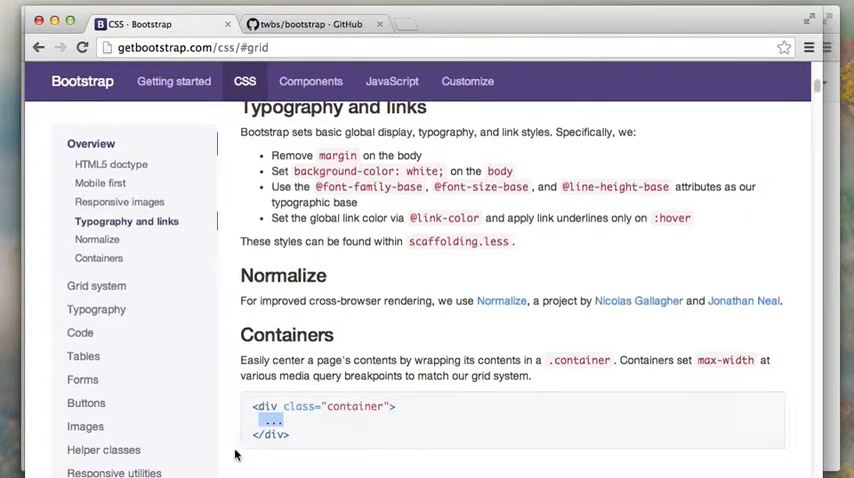
pyautogui.moveTo(563, 90)
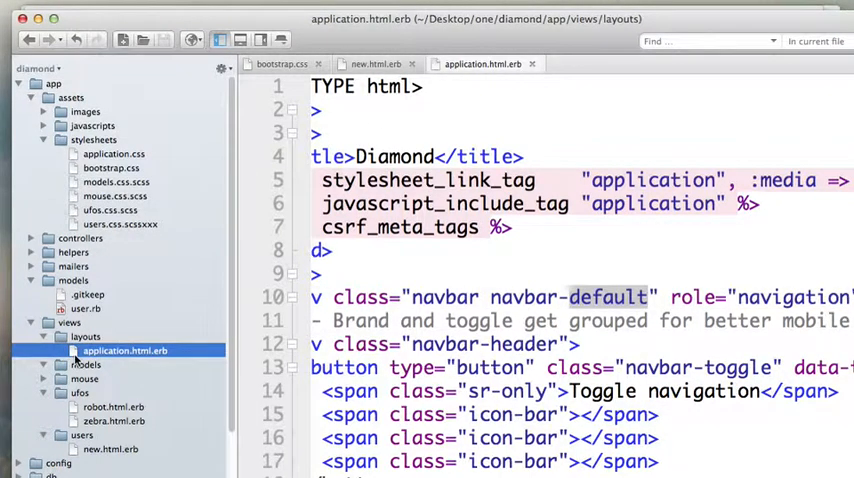
pyautogui.moveTo(85, 337)
pyautogui.write('<div class="container"')
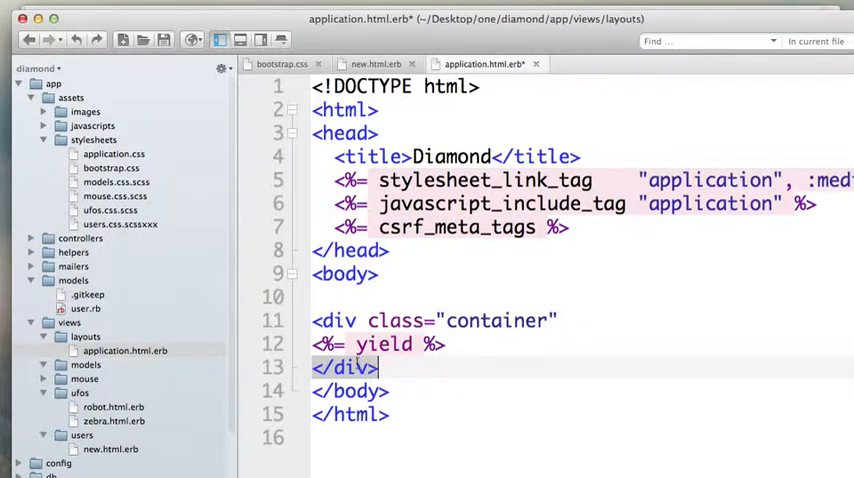
# Place the cursor after the closing container div in application.html.erb.
pyautogui.click(355, 344)
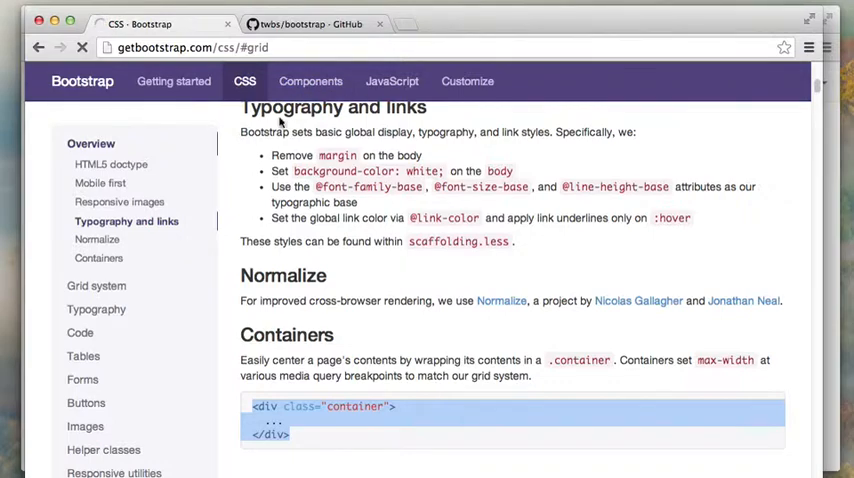
# Scroll the CSS page, then switch to the Bootstrap Components page.
pyautogui.scroll(-3)
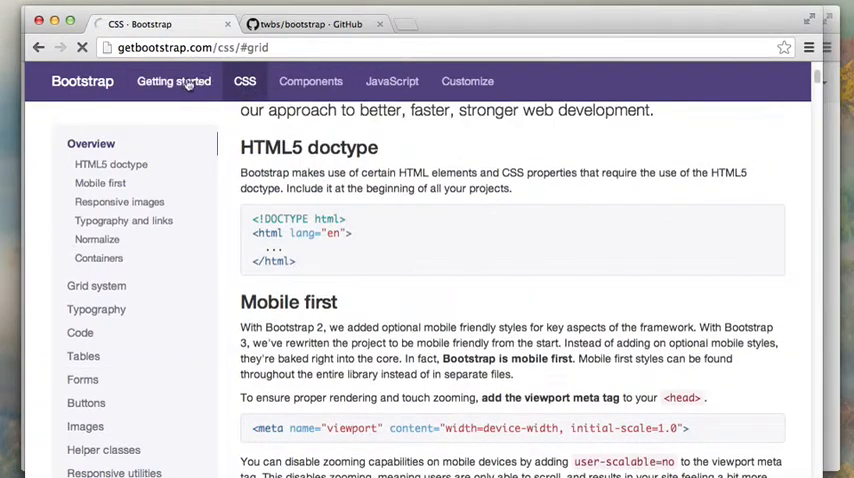
pyautogui.click(310, 81)
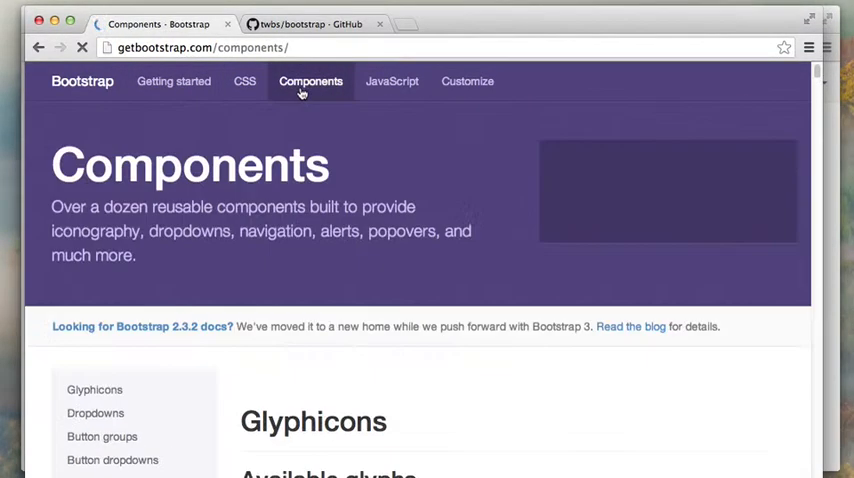
# Scroll down the Components page to the default navbar example markup.
pyautogui.scroll(-3)
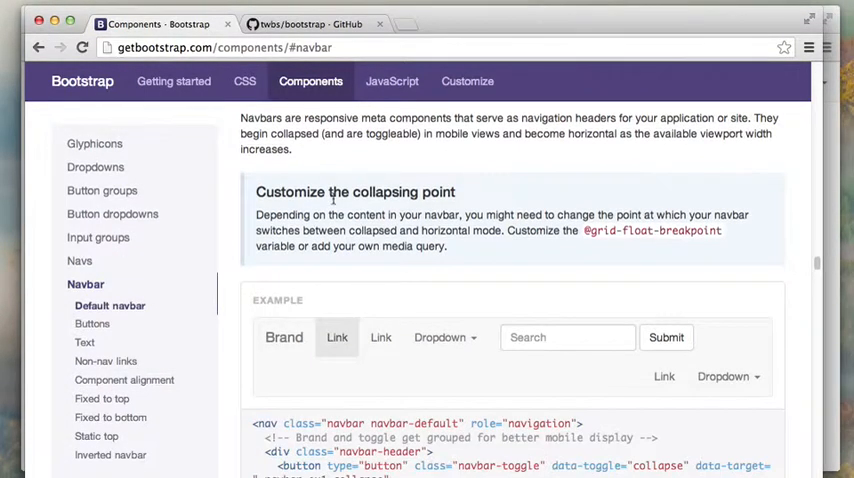
pyautogui.scroll(-3)
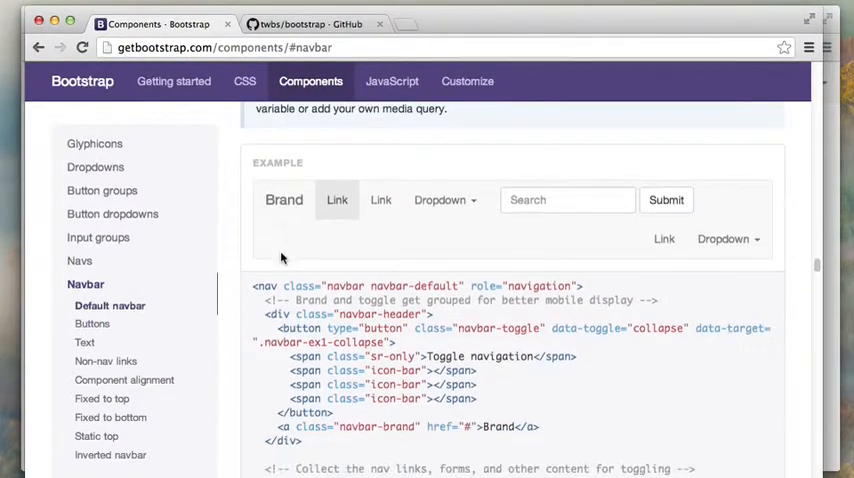
pyautogui.moveTo(410, 255)
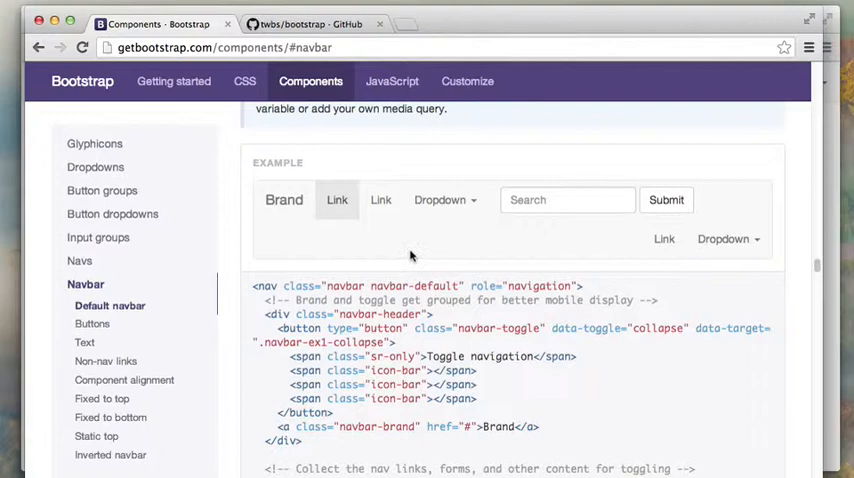
pyautogui.moveTo(254, 287)
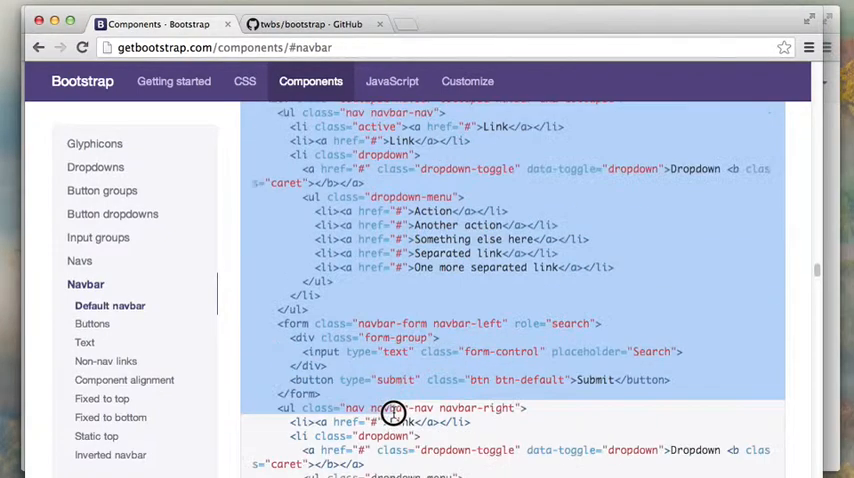
pyautogui.scroll(-3)
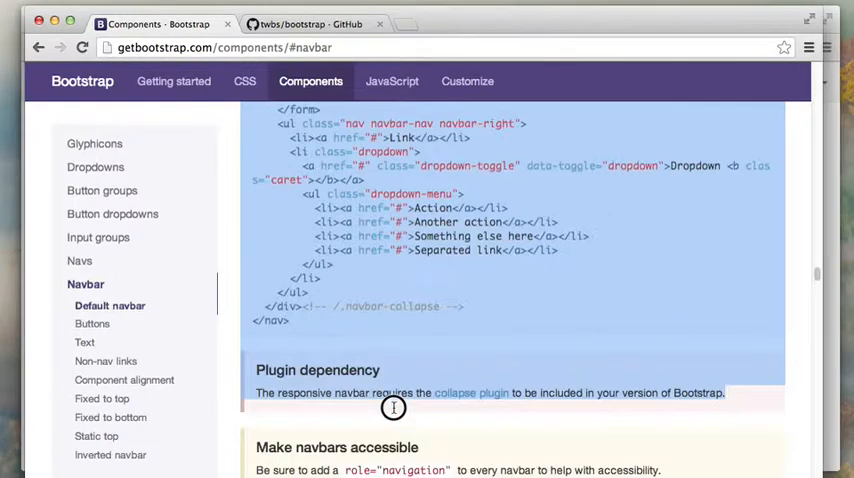
pyautogui.scroll(-3)
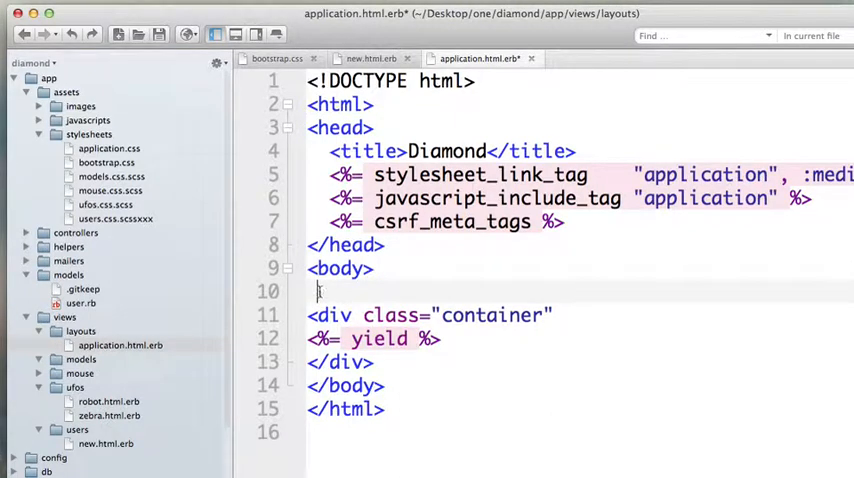
pyautogui.moveTo(389, 267)
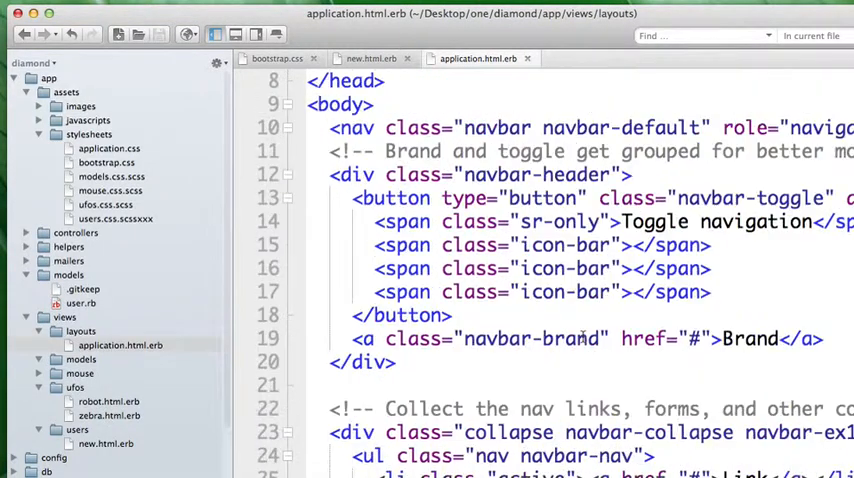
# Scroll up in application.html.erb to review the pasted navbar markup.
pyautogui.scroll(3)
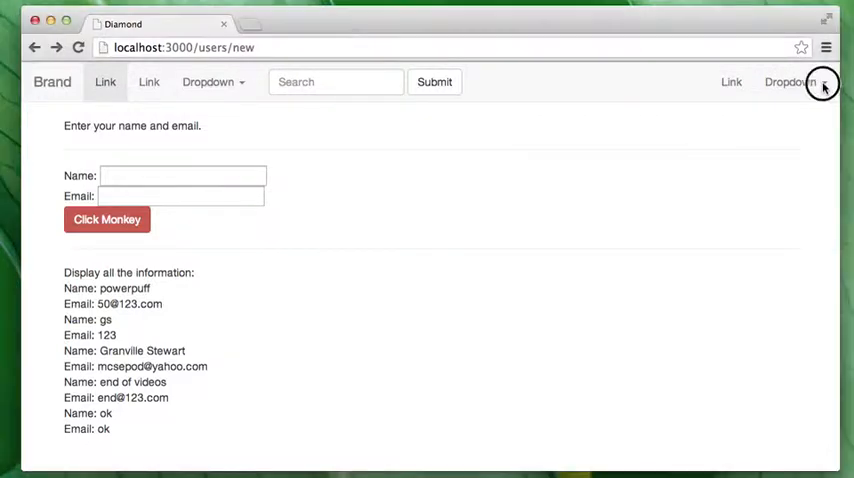
# Test the navbar: open and close the right-hand dropdown, then focus the search box.
pyautogui.click(791, 82)
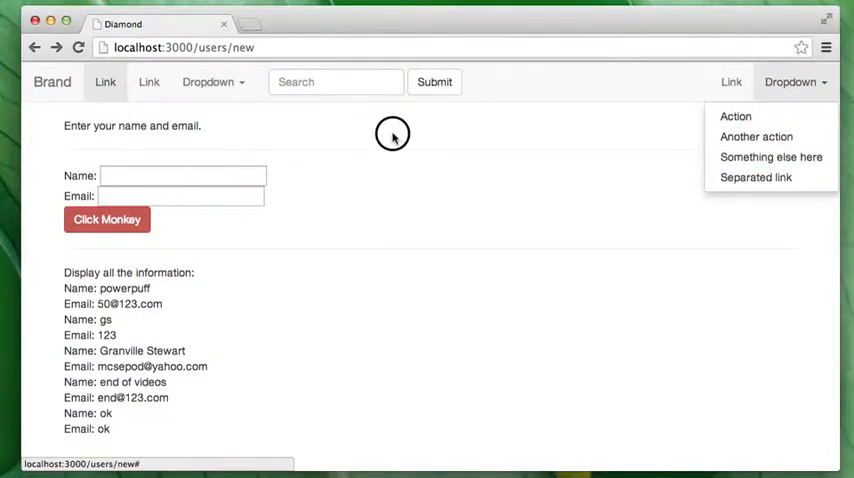
pyautogui.click(209, 82)
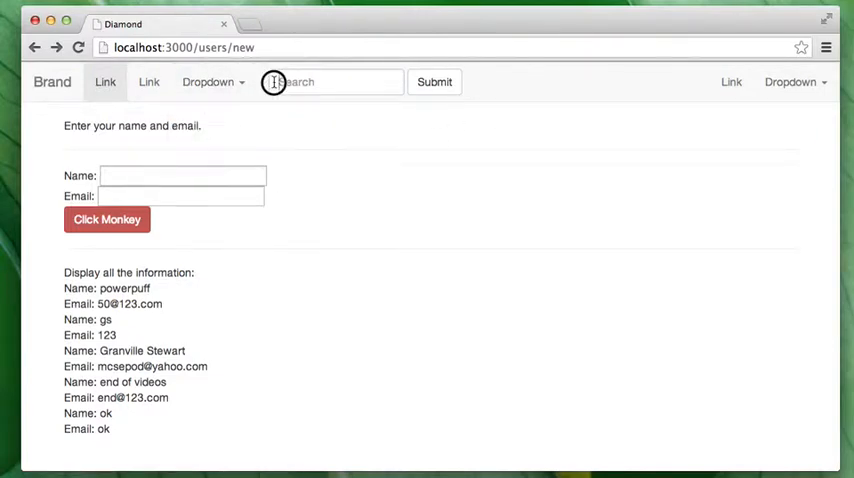
pyautogui.click(335, 82)
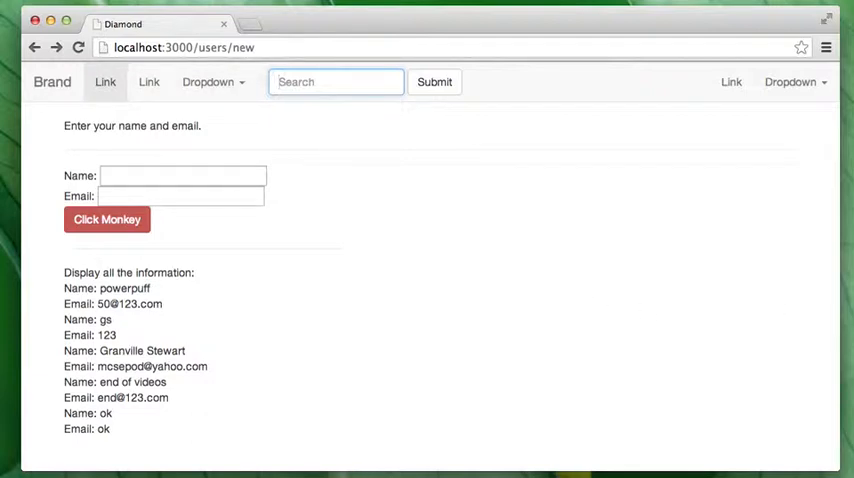
pyautogui.moveTo(271, 219)
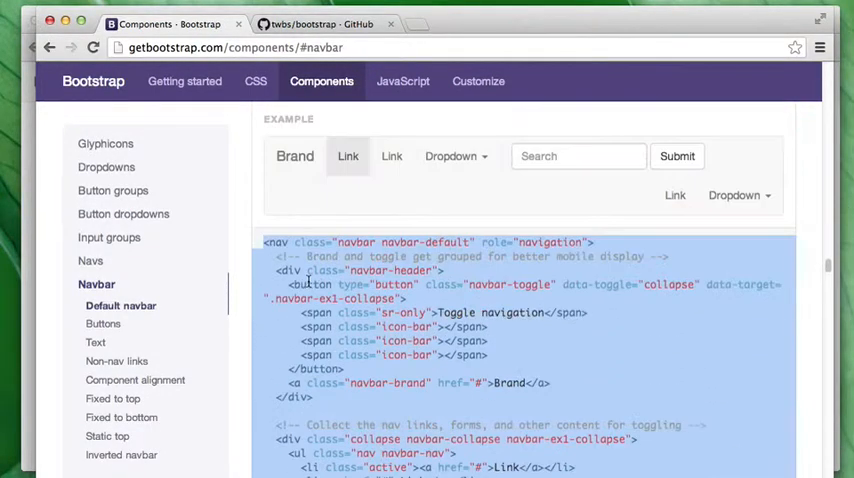
# Scroll through the default navbar example code on the Components page.
pyautogui.scroll(-3)
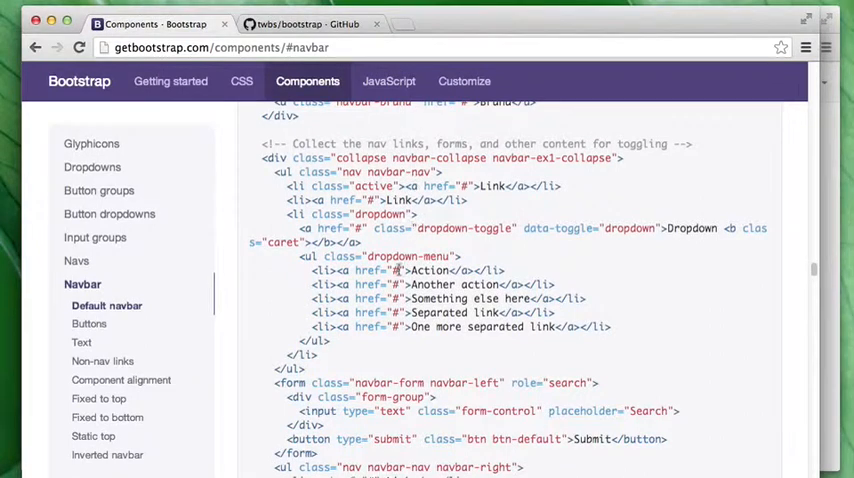
pyautogui.scroll(-3)
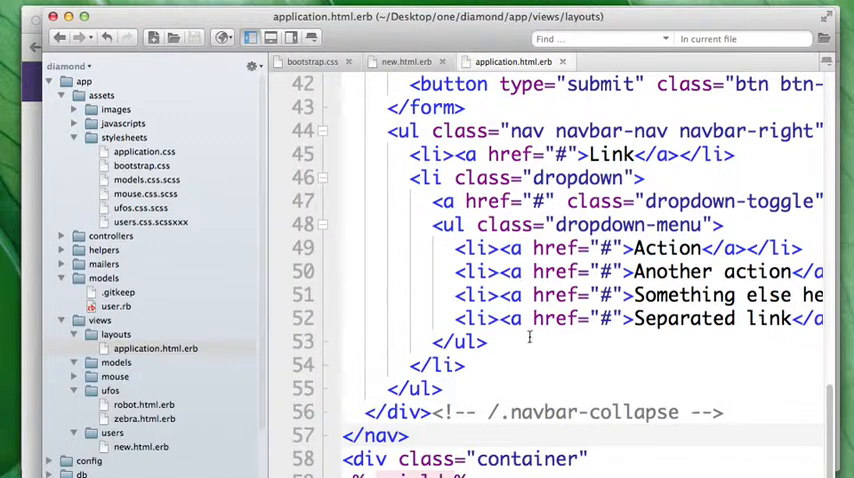
# Scroll application.html.erb down to where the navbar markup ends before the container div.
pyautogui.scroll(-3)
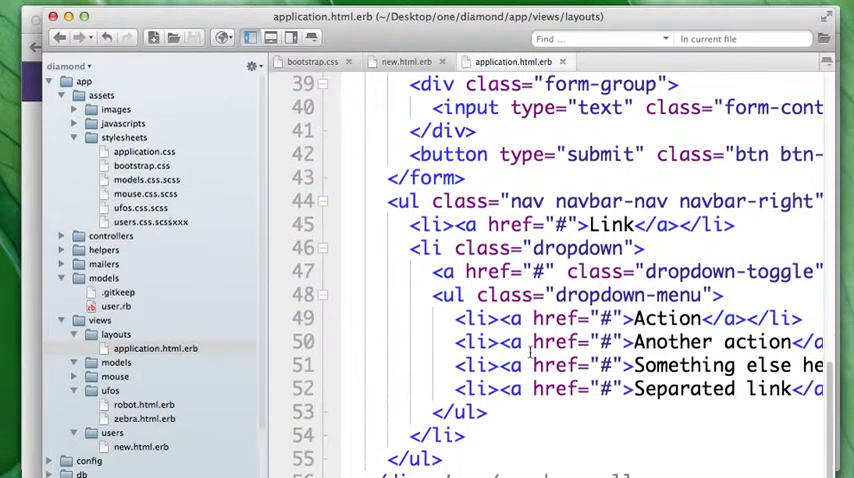
pyautogui.scroll(-3)
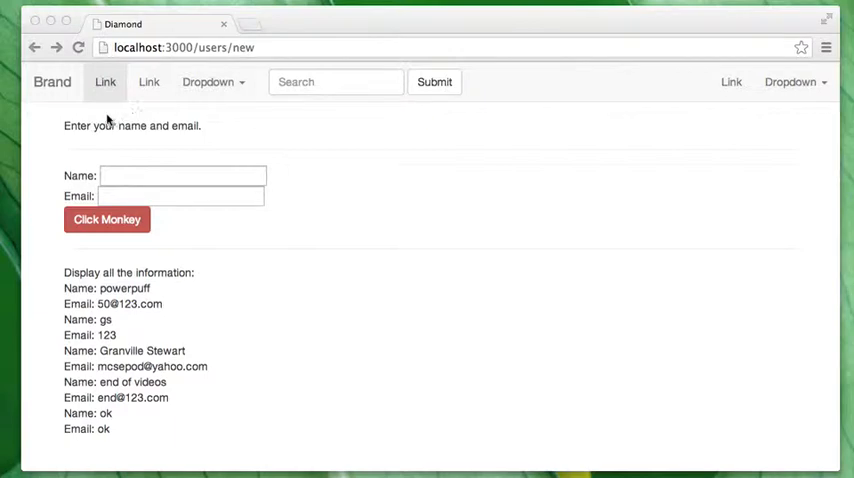
pyautogui.moveTo(110, 315)
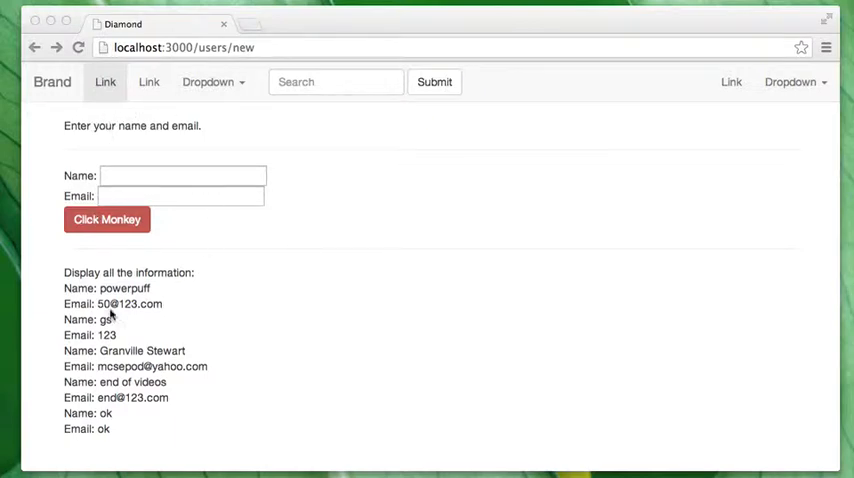
pyautogui.moveTo(336, 403)
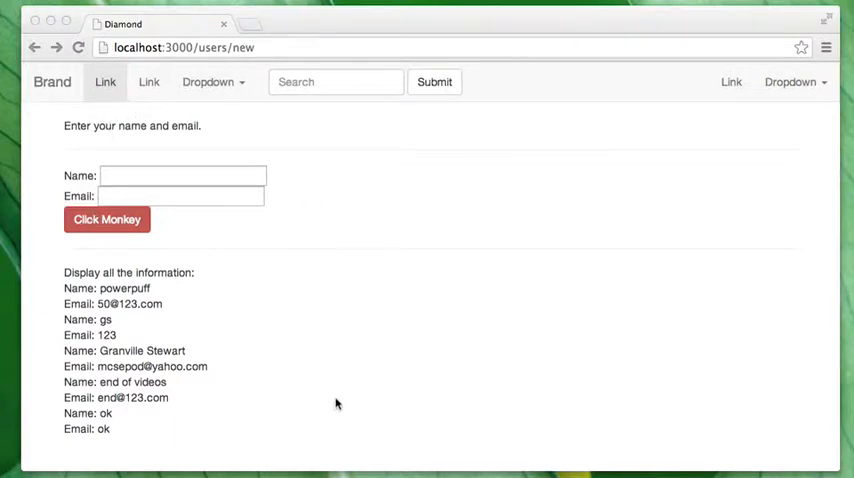
pyautogui.moveTo(694, 95)
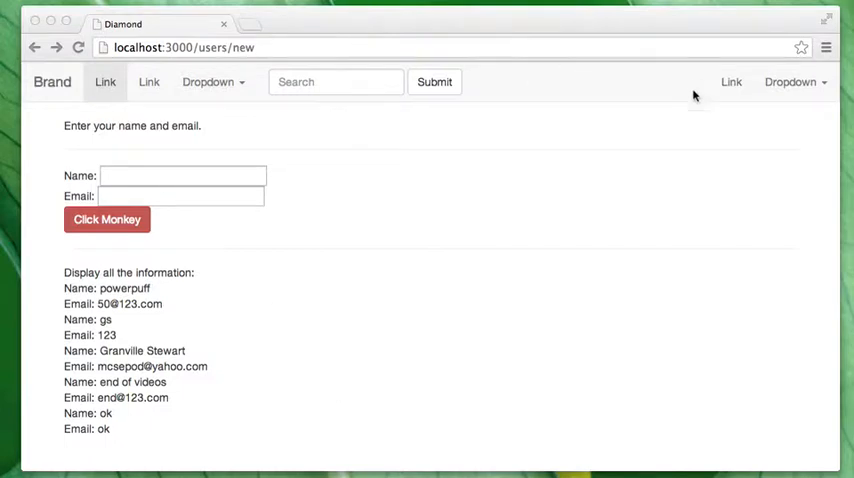
pyautogui.moveTo(279, 346)
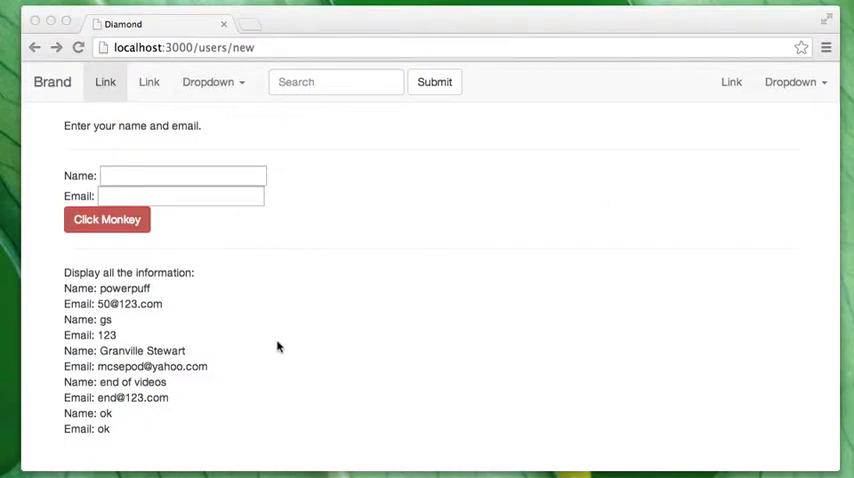
pyautogui.moveTo(285, 342)
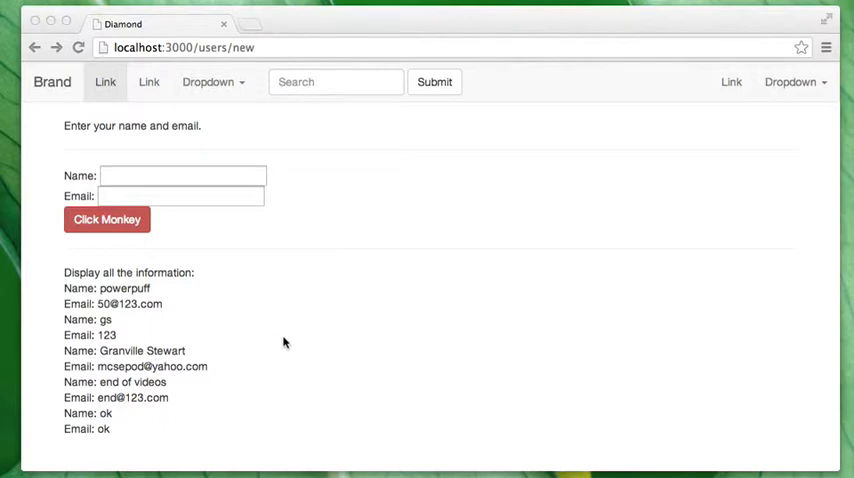
pyautogui.moveTo(292, 341)
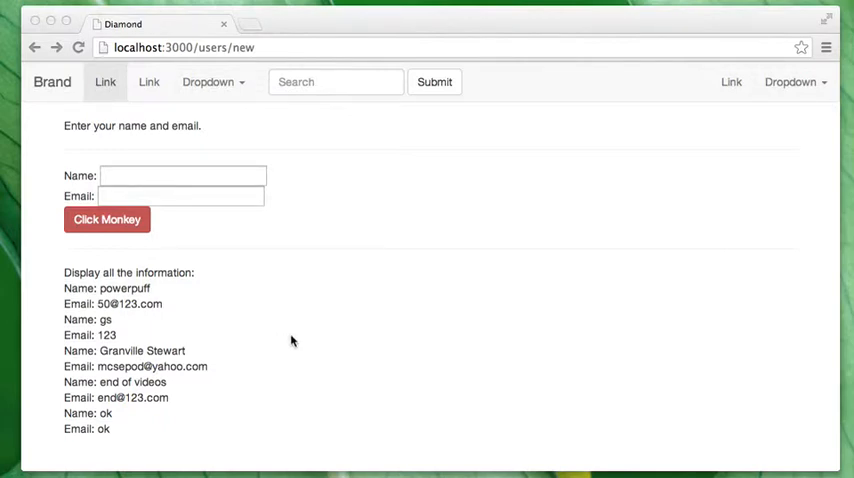
pyautogui.moveTo(298, 340)
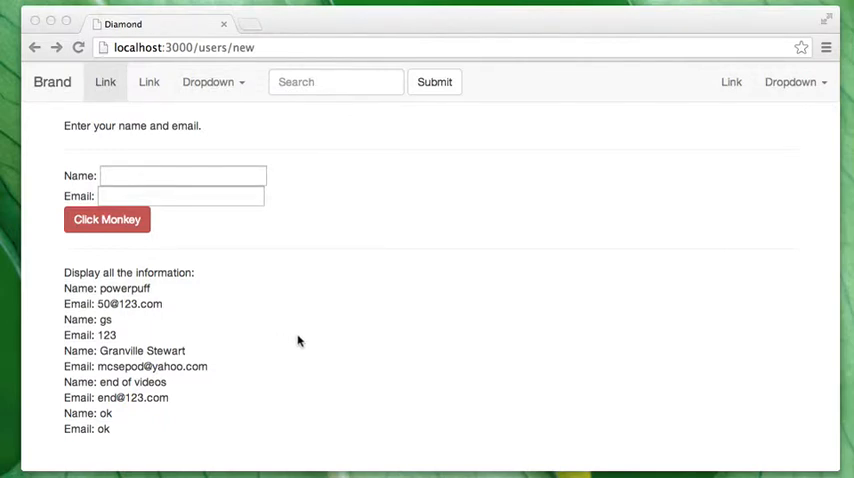